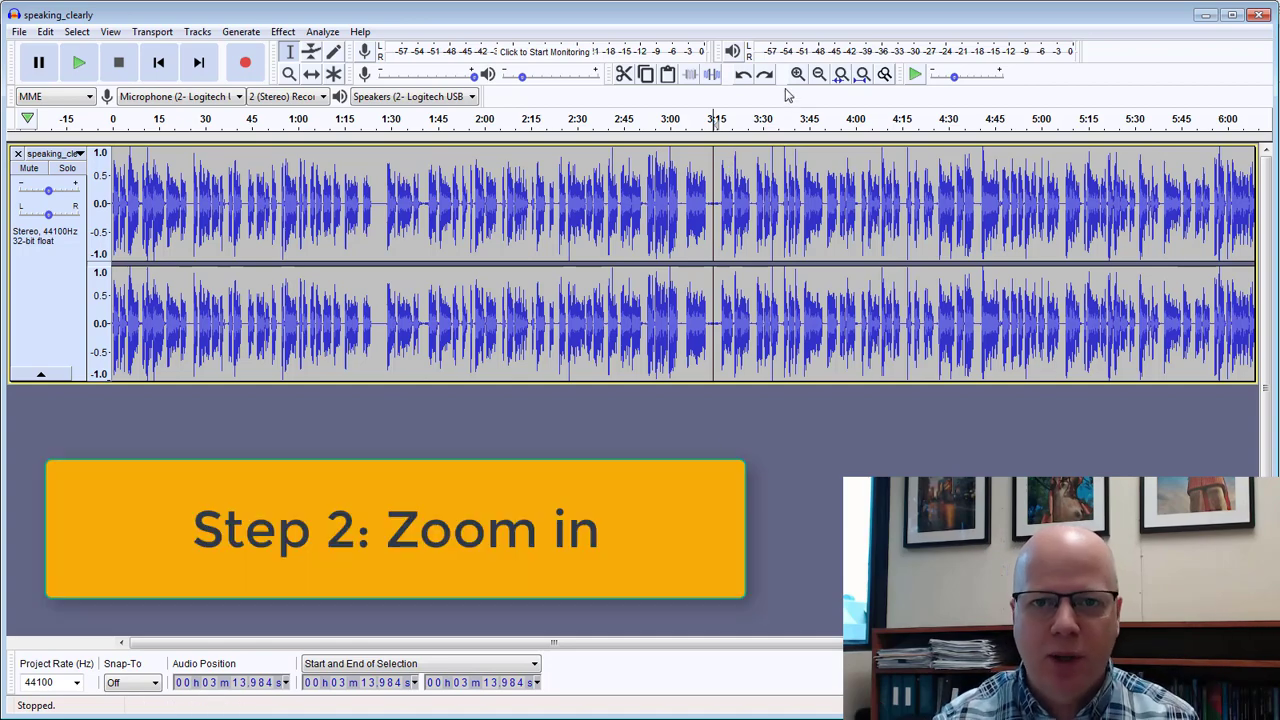
- Zoom in twice on the speaking_clearly waveform and scroll back to the track start
left_click(797, 74)
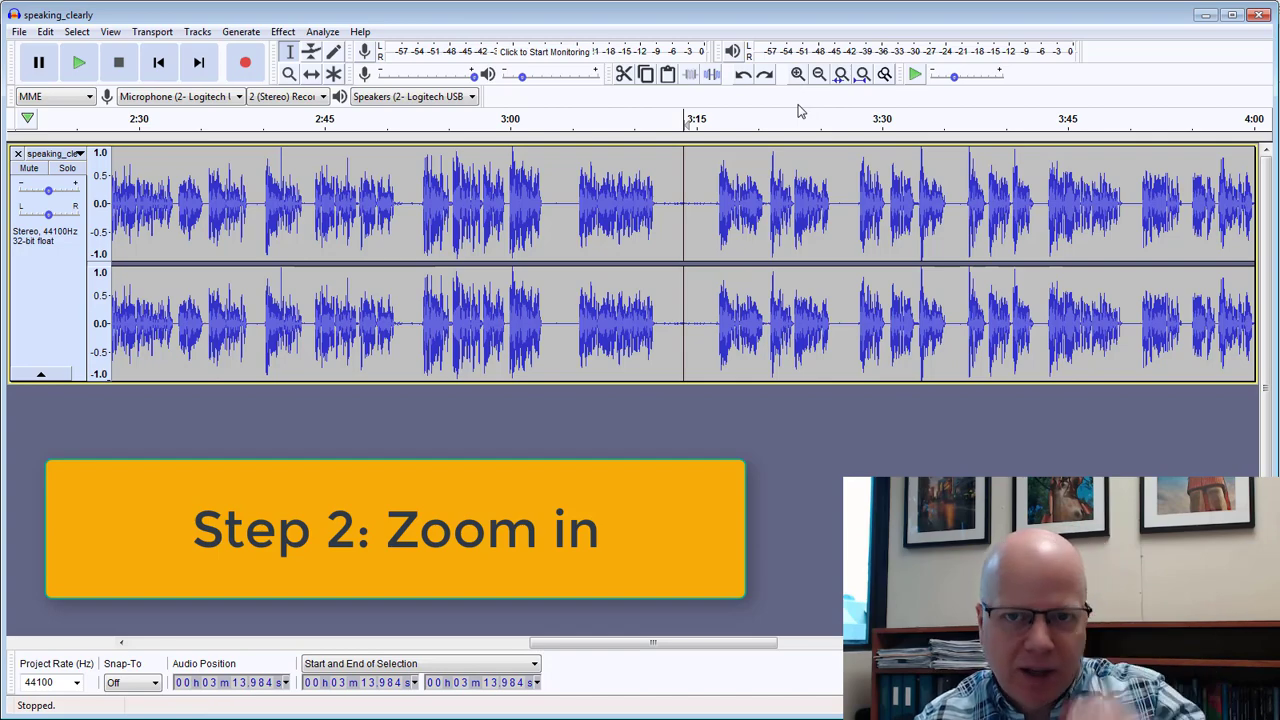
left_click(797, 74)
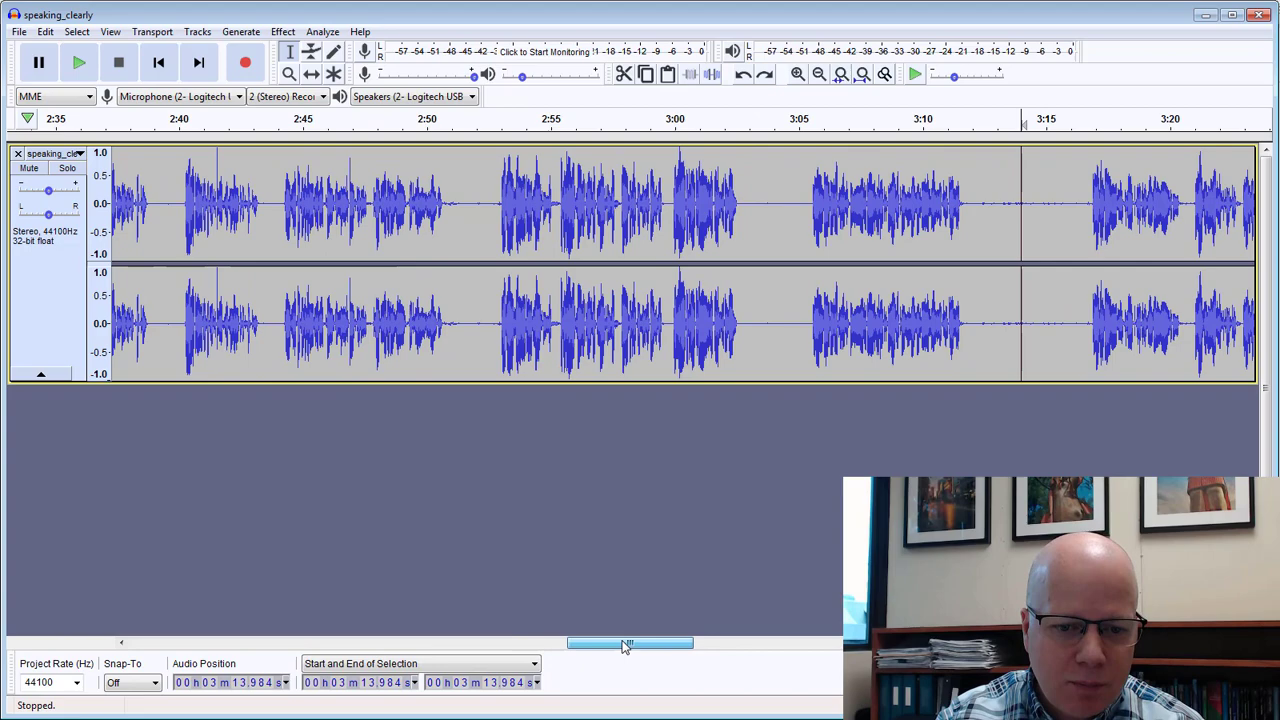
left_click_drag(630, 643, 190, 643)
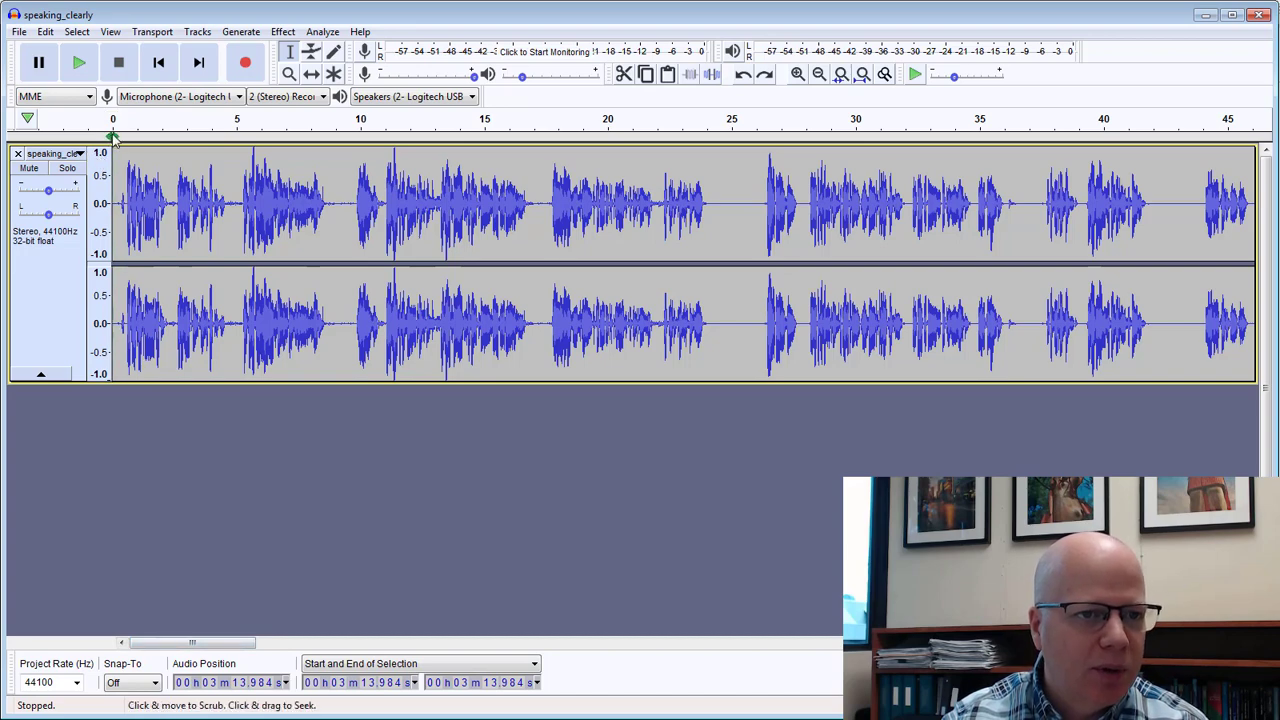
mouse_move(268, 163)
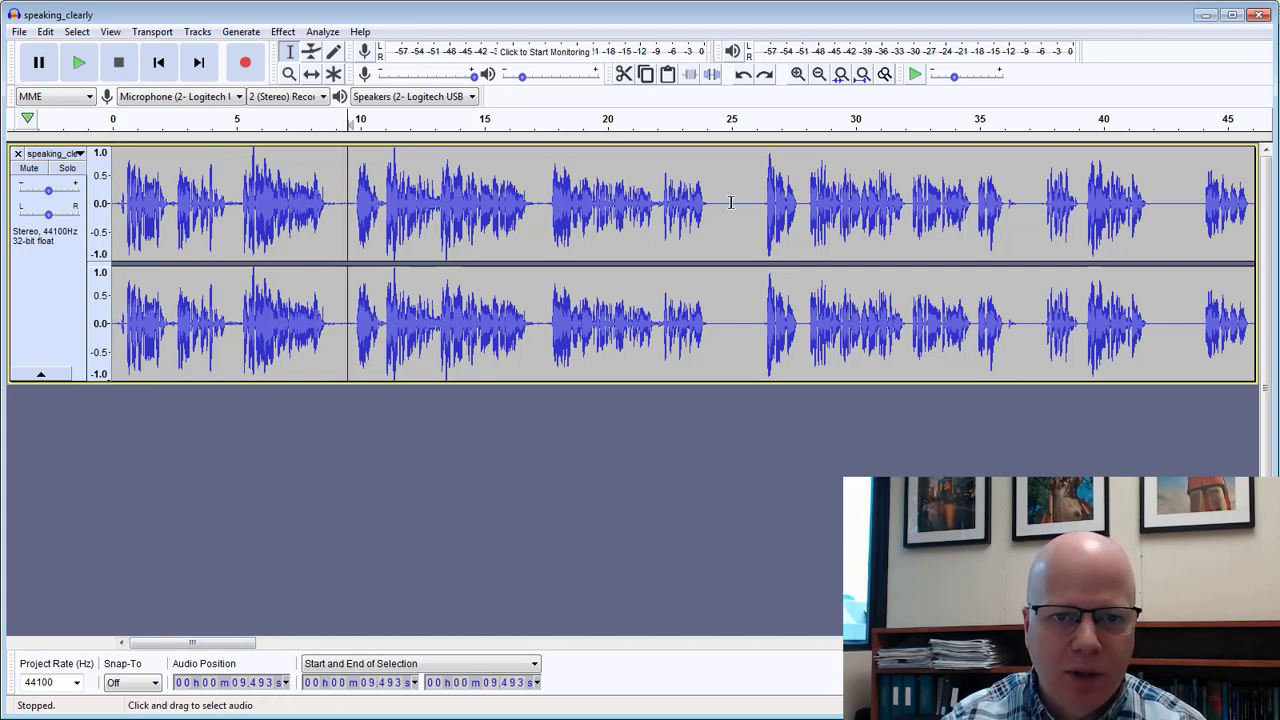
- Add an empty label at the chosen point near 25 seconds with Ctrl+B
left_click(732, 203)
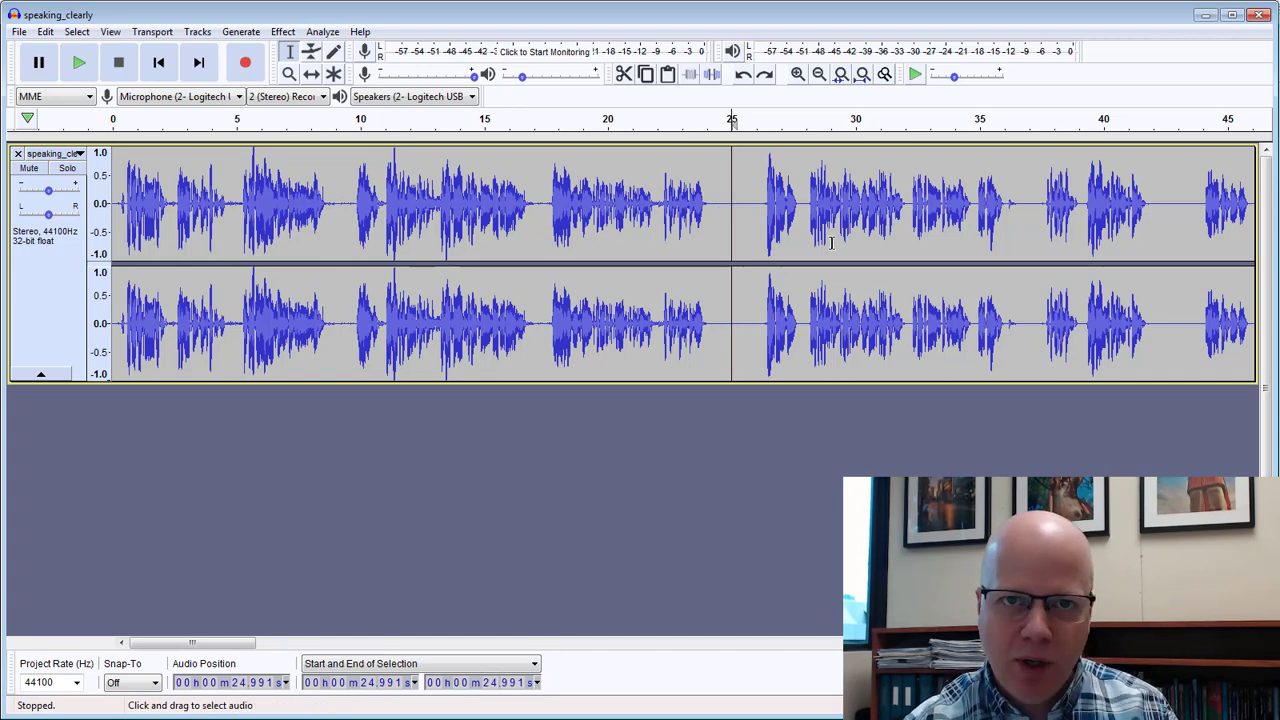
key("ctrl+b")
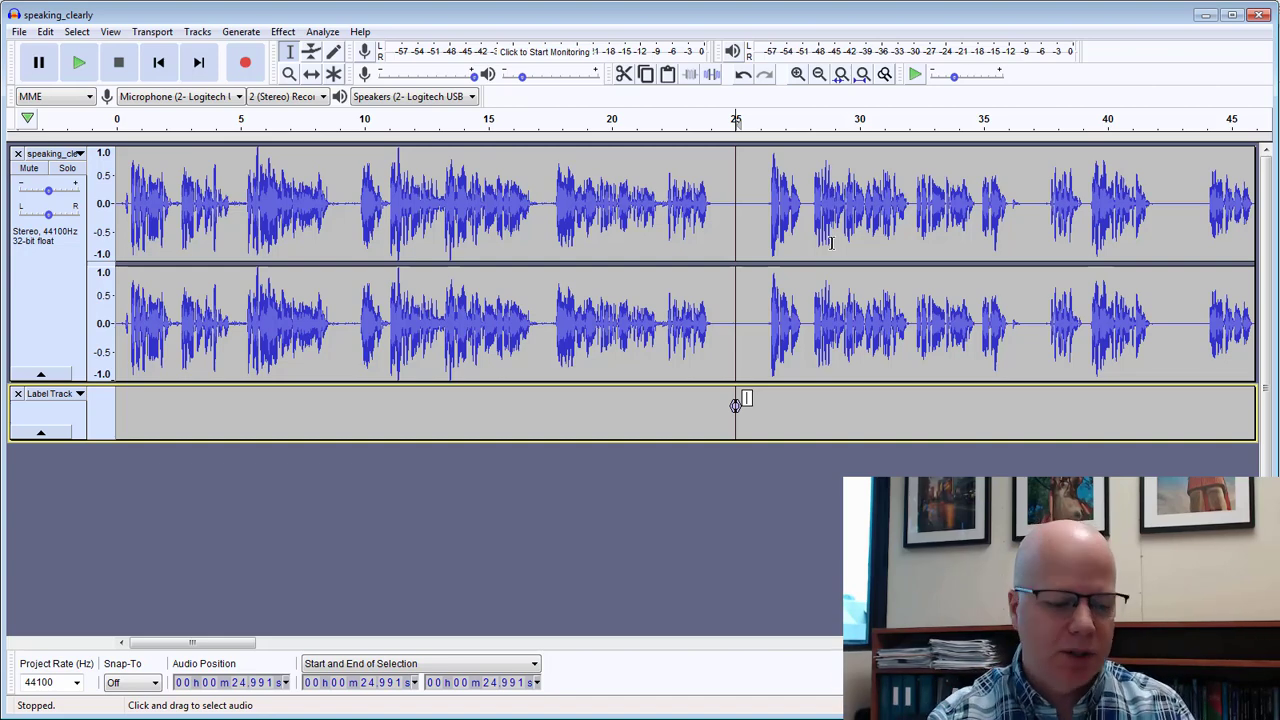
- Type 'Section 2' as the 25-second label's text
type("Sed")
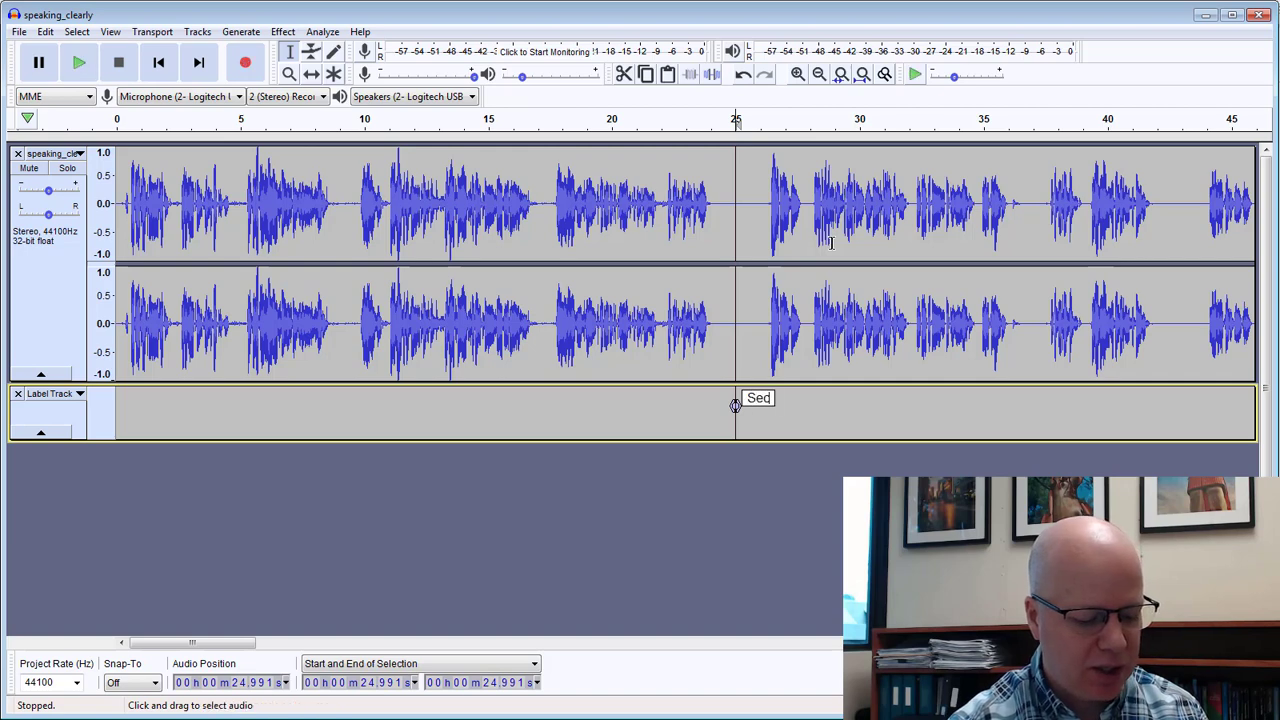
type("Section 2")
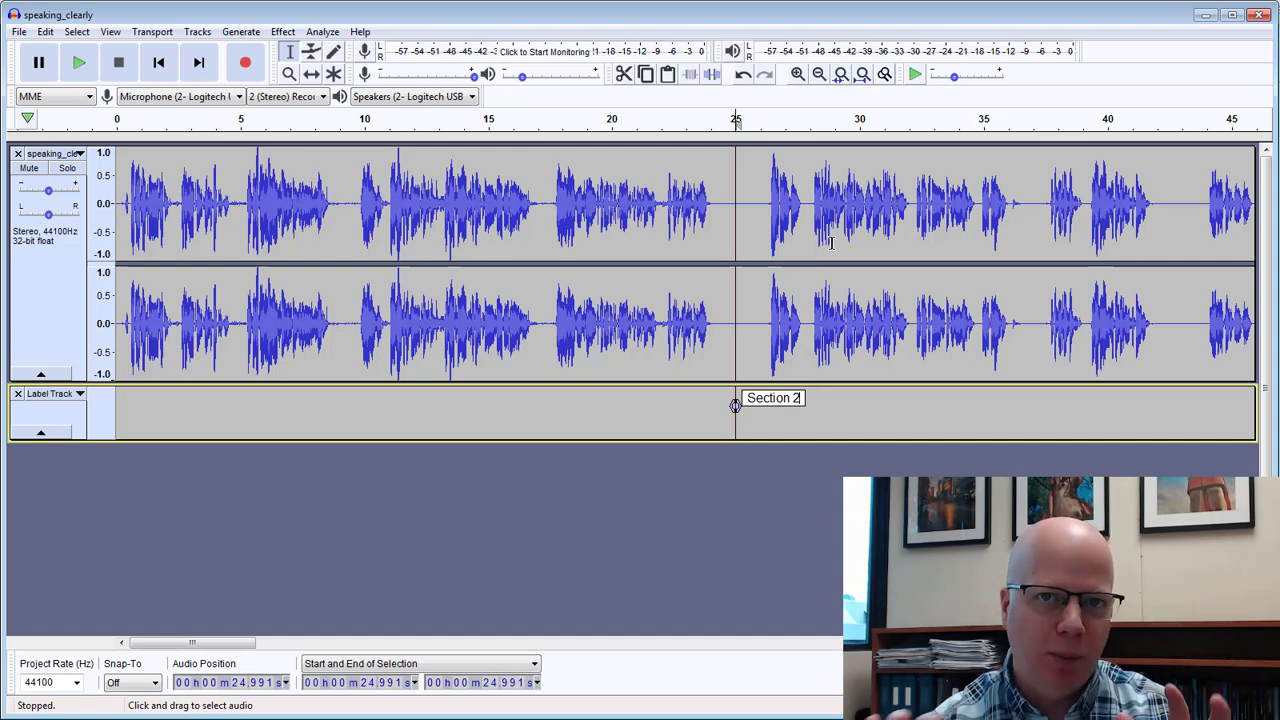
mouse_move(836, 235)
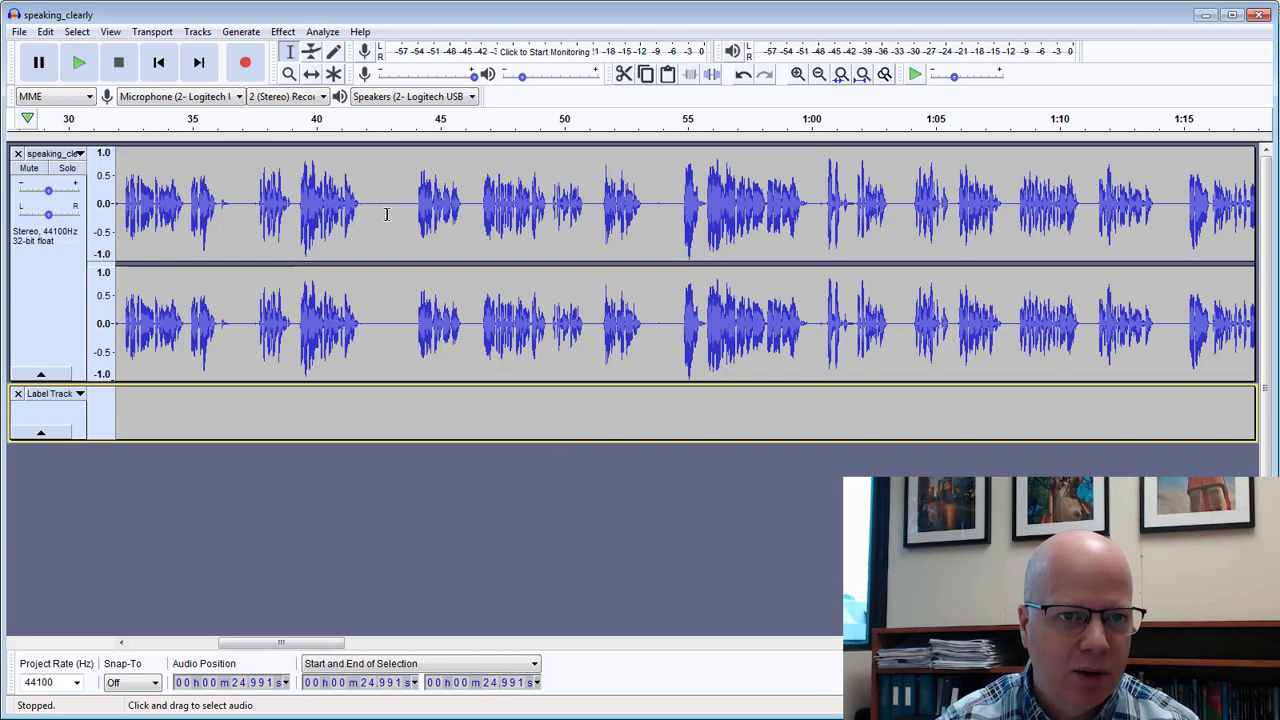
- Add a label at about 43 seconds and type 'Section Three' as its text
left_click(852, 224)
type("Sed")
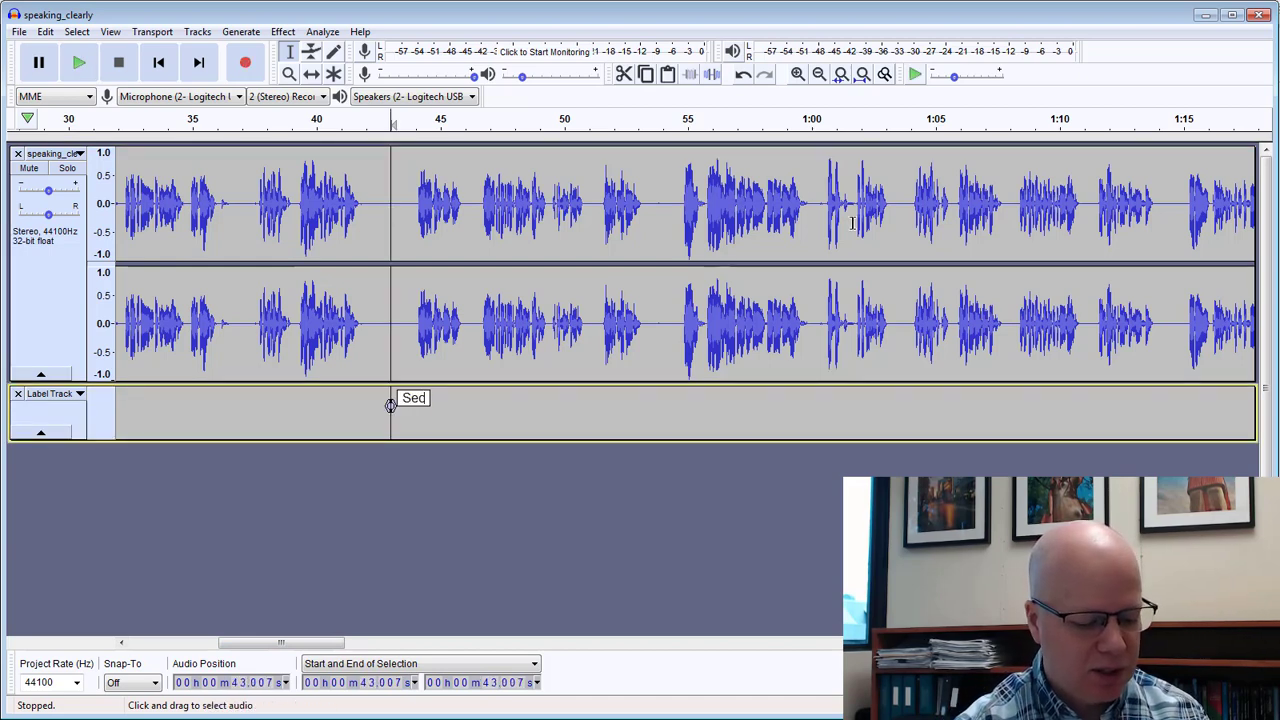
type("Section THree")
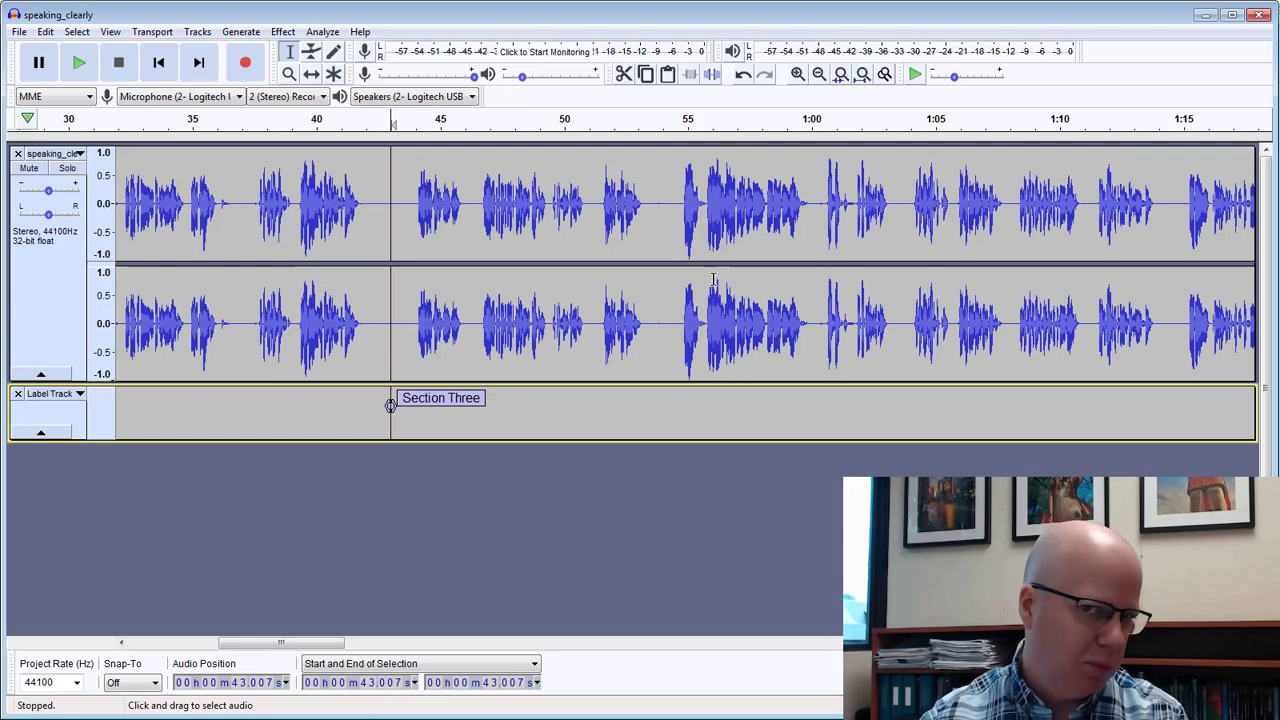
mouse_move(555, 288)
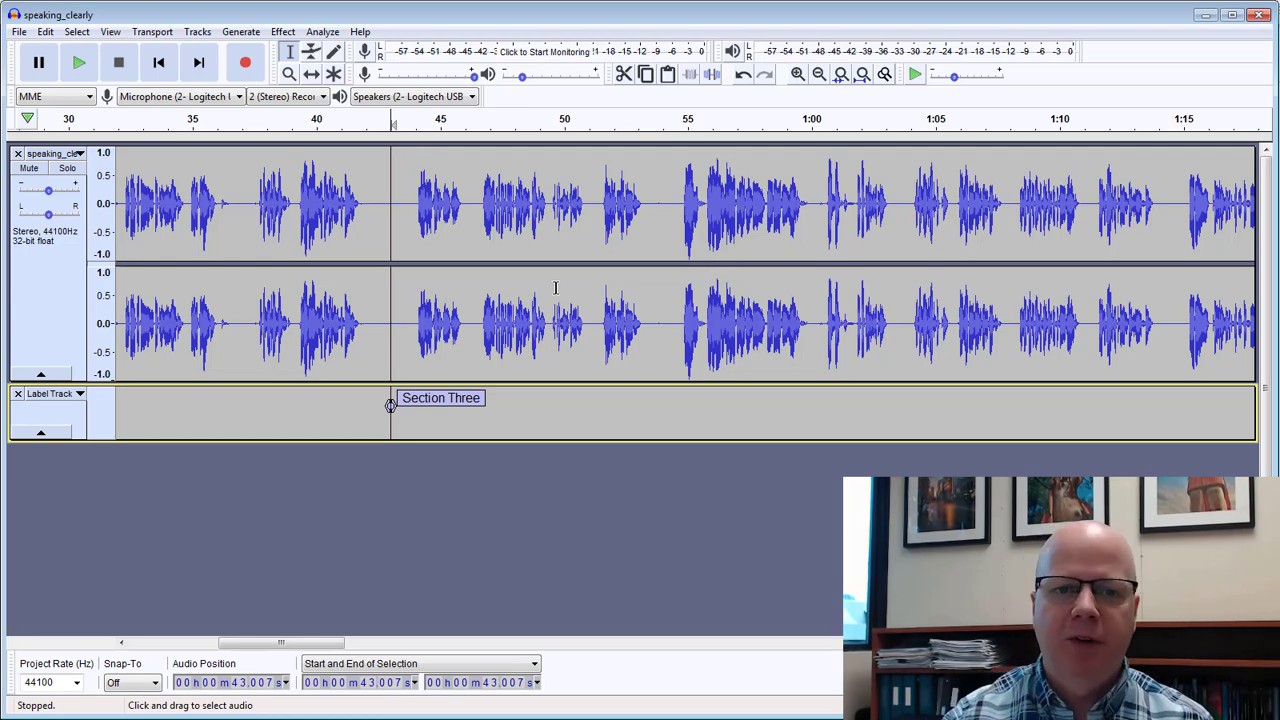
mouse_move(557, 365)
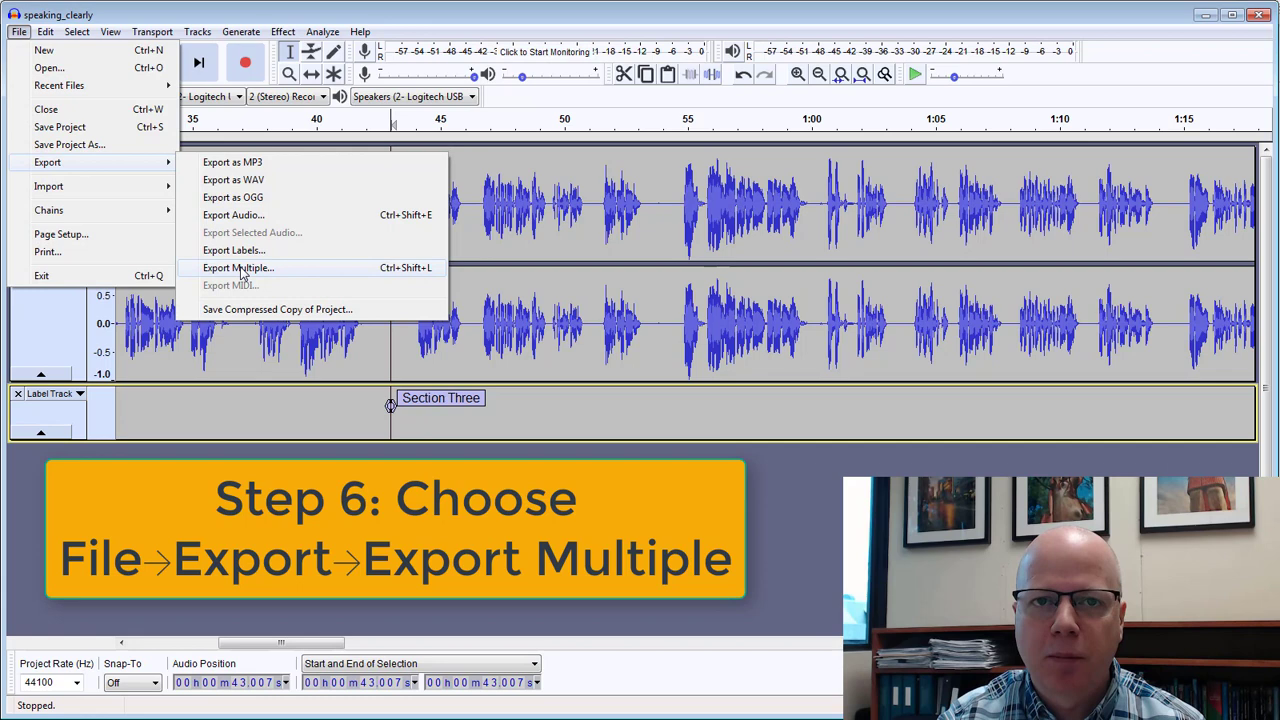
- Set up Export Multiple as MP3 files at standard quality, split by labels
left_click(238, 267)
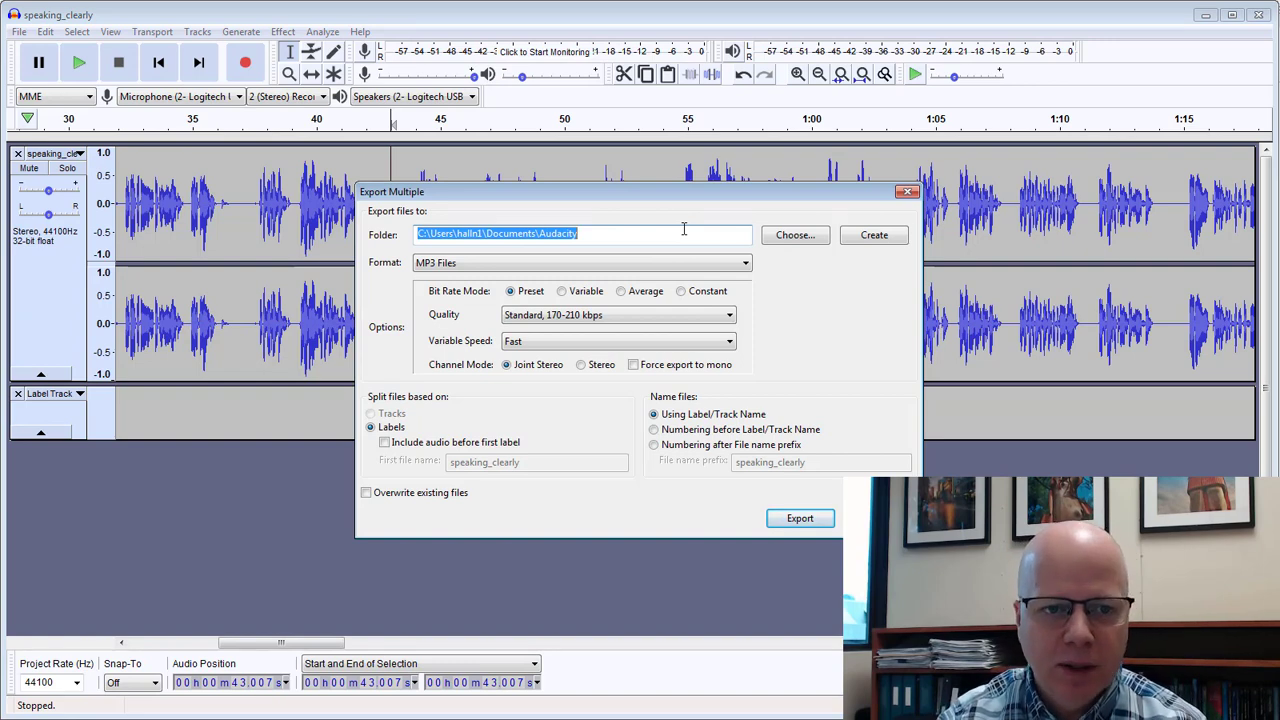
left_click(580, 262)
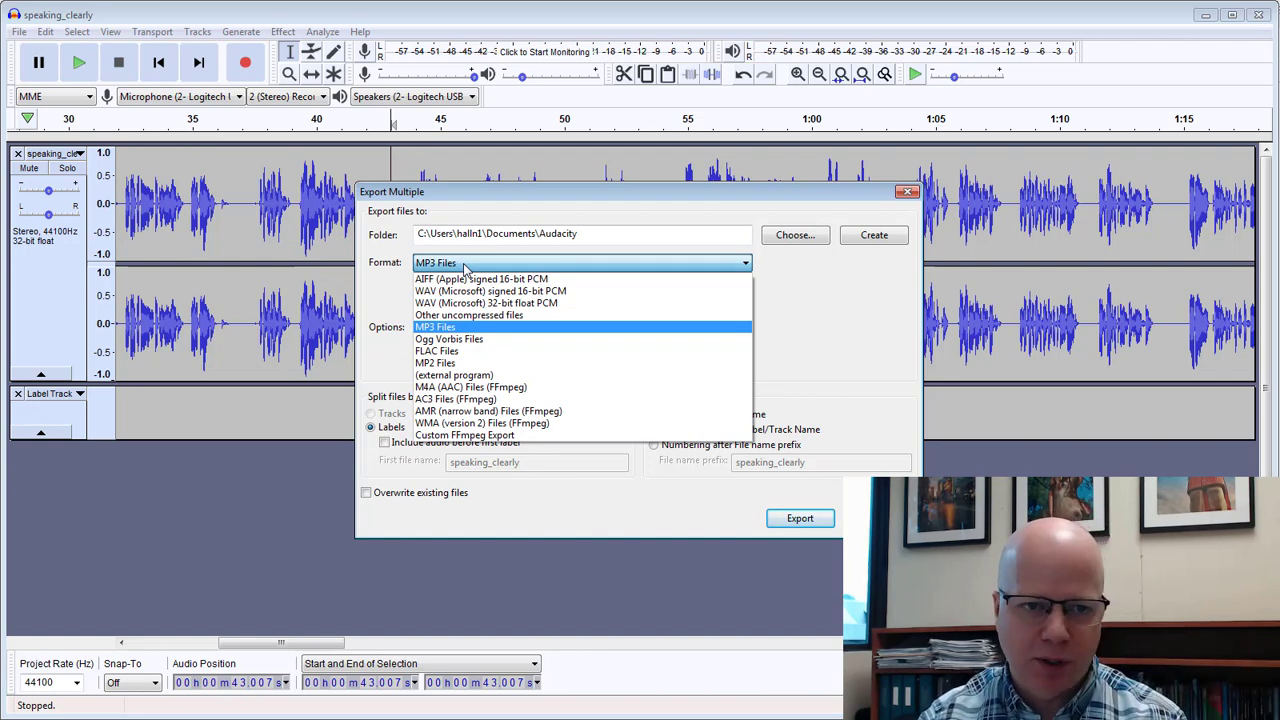
mouse_move(388, 290)
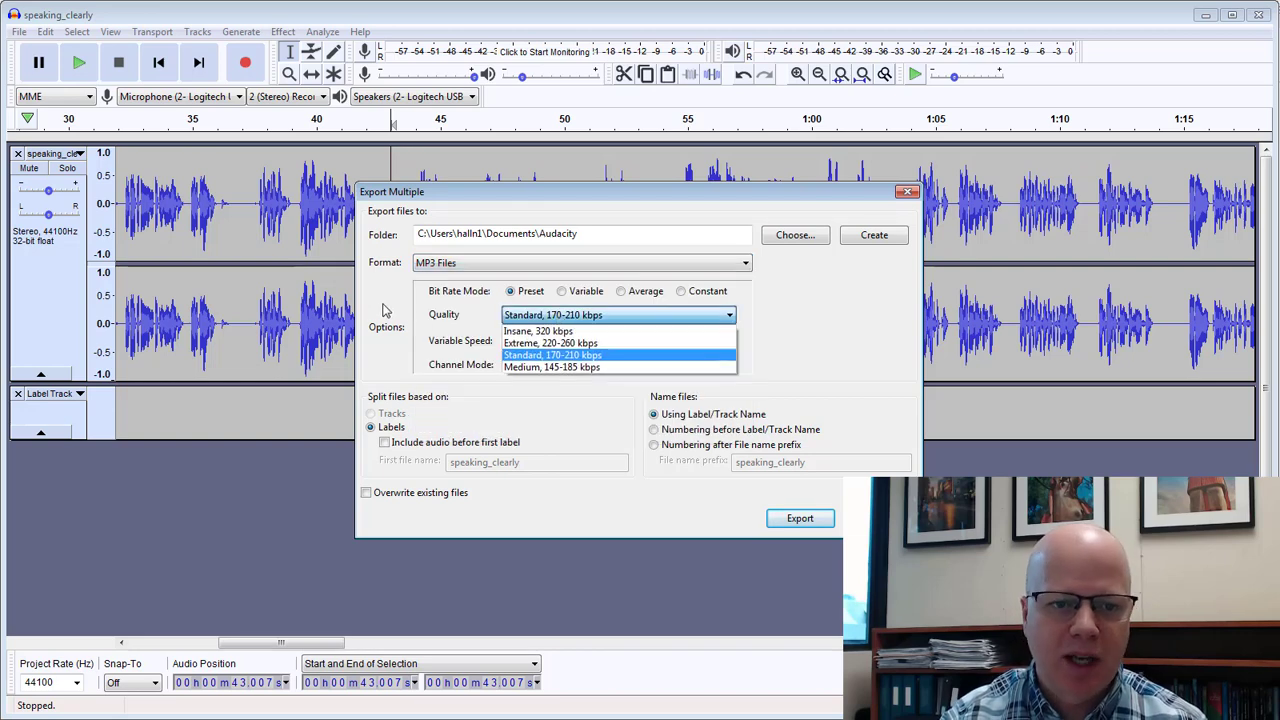
left_click(552, 355)
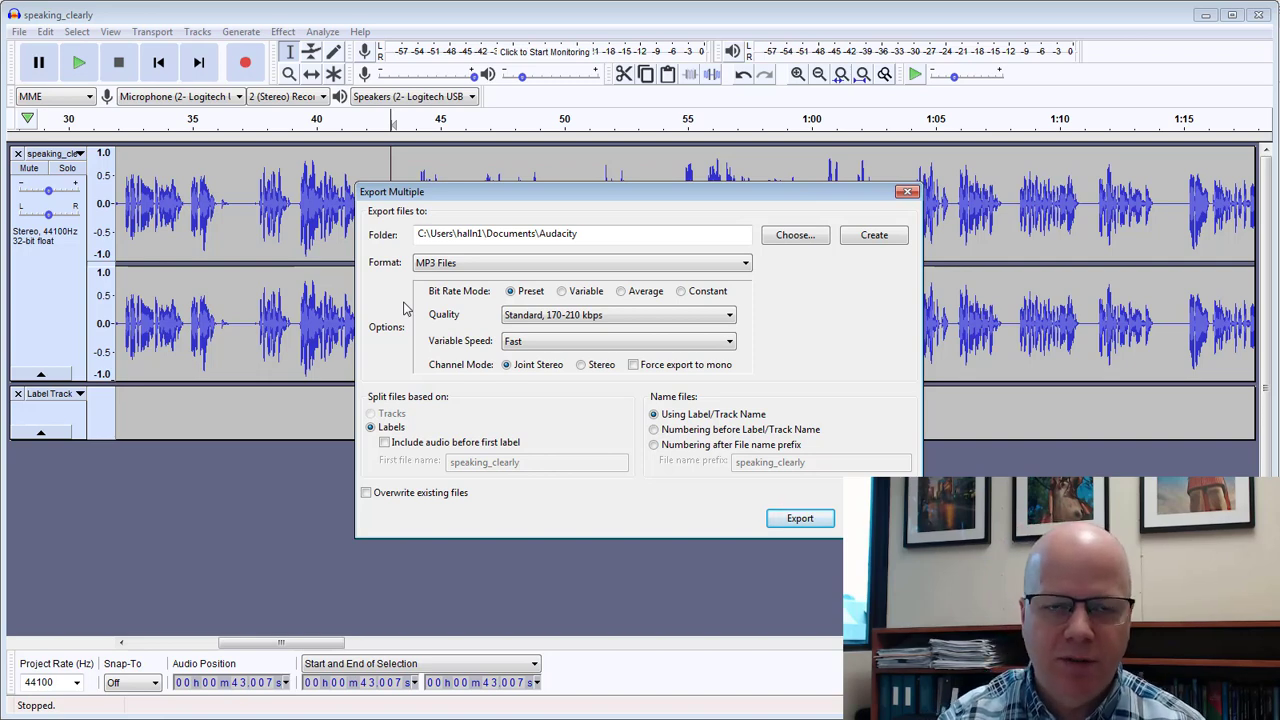
mouse_move(511, 421)
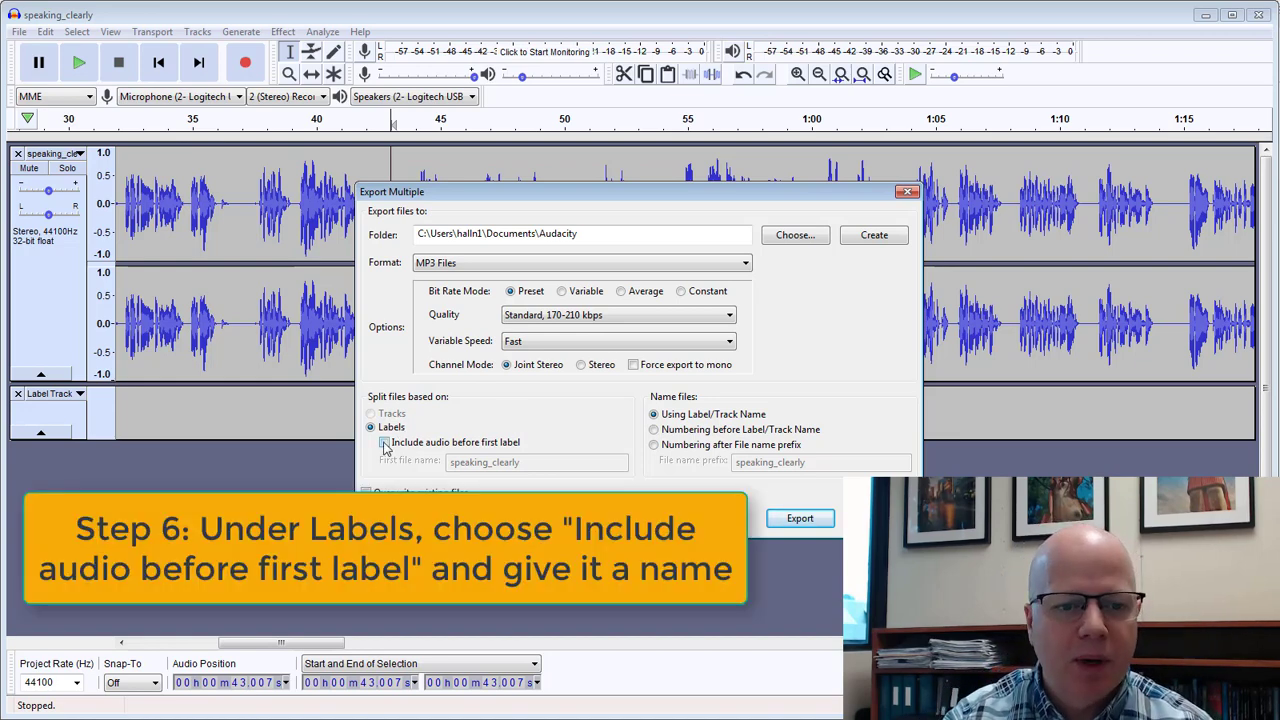
- Include audio before the first label, name it 'Section One', and start exporting
left_click(384, 442)
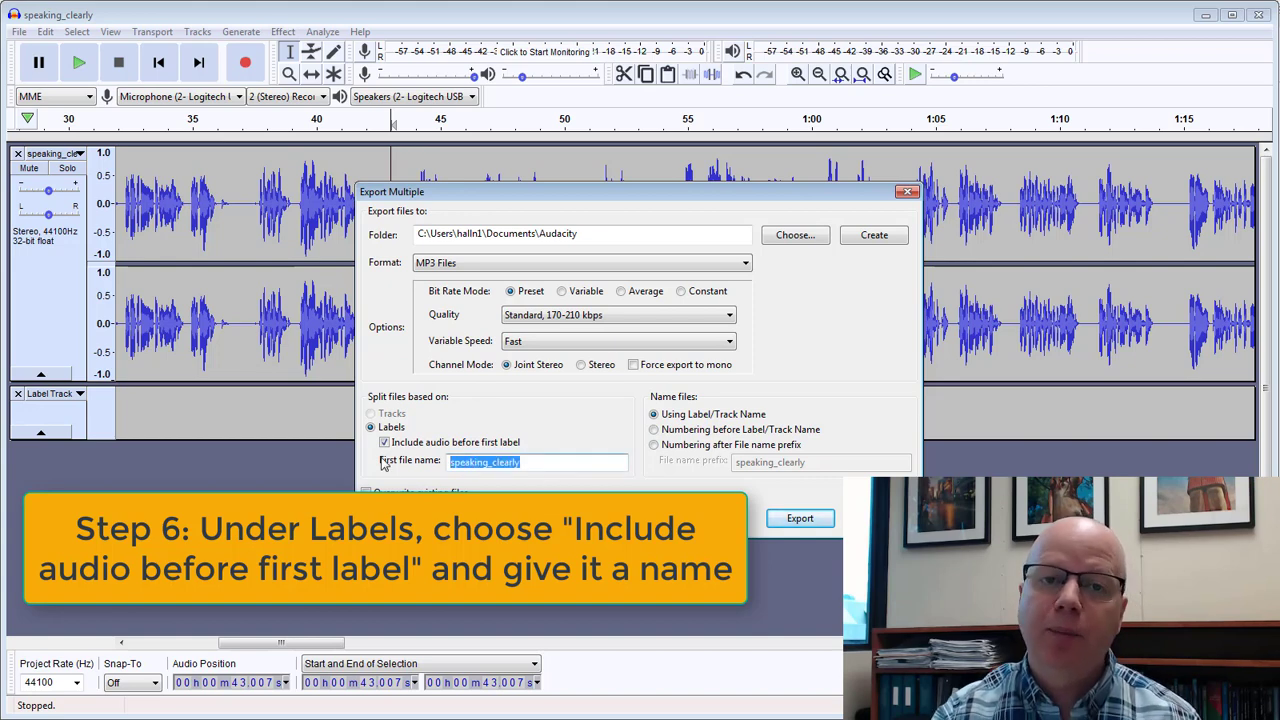
type("Section O")
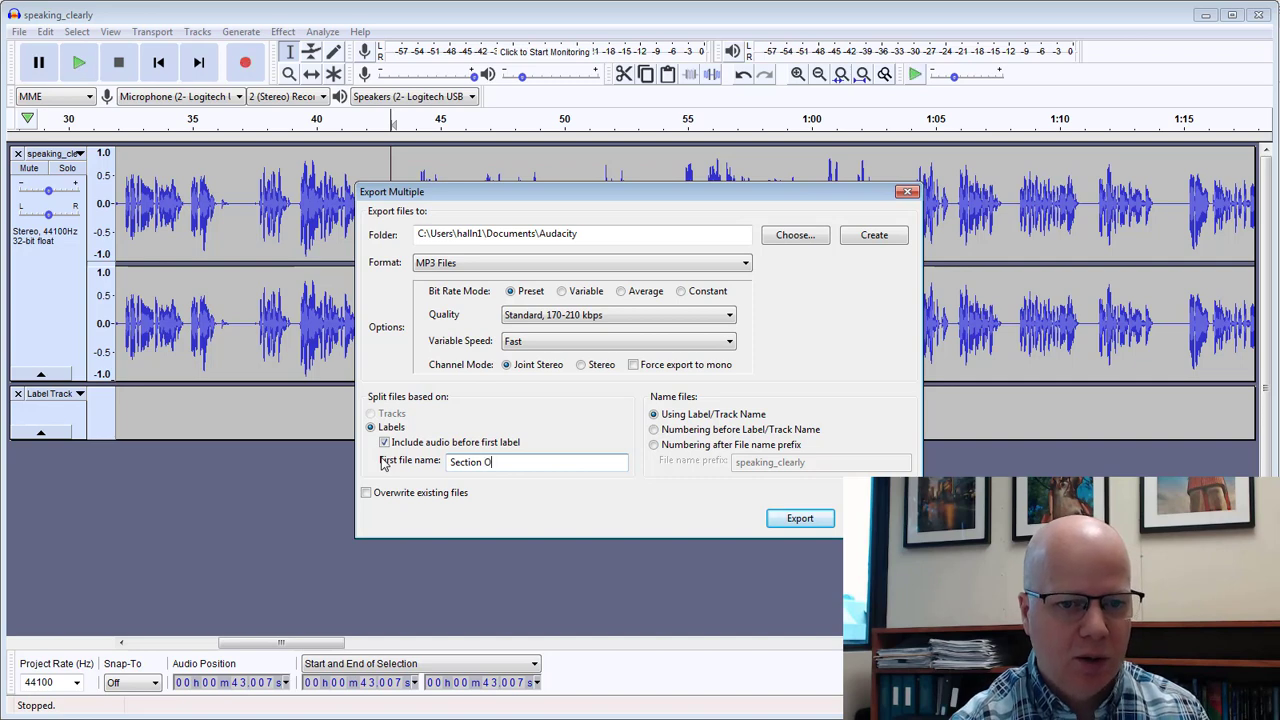
type("ne")
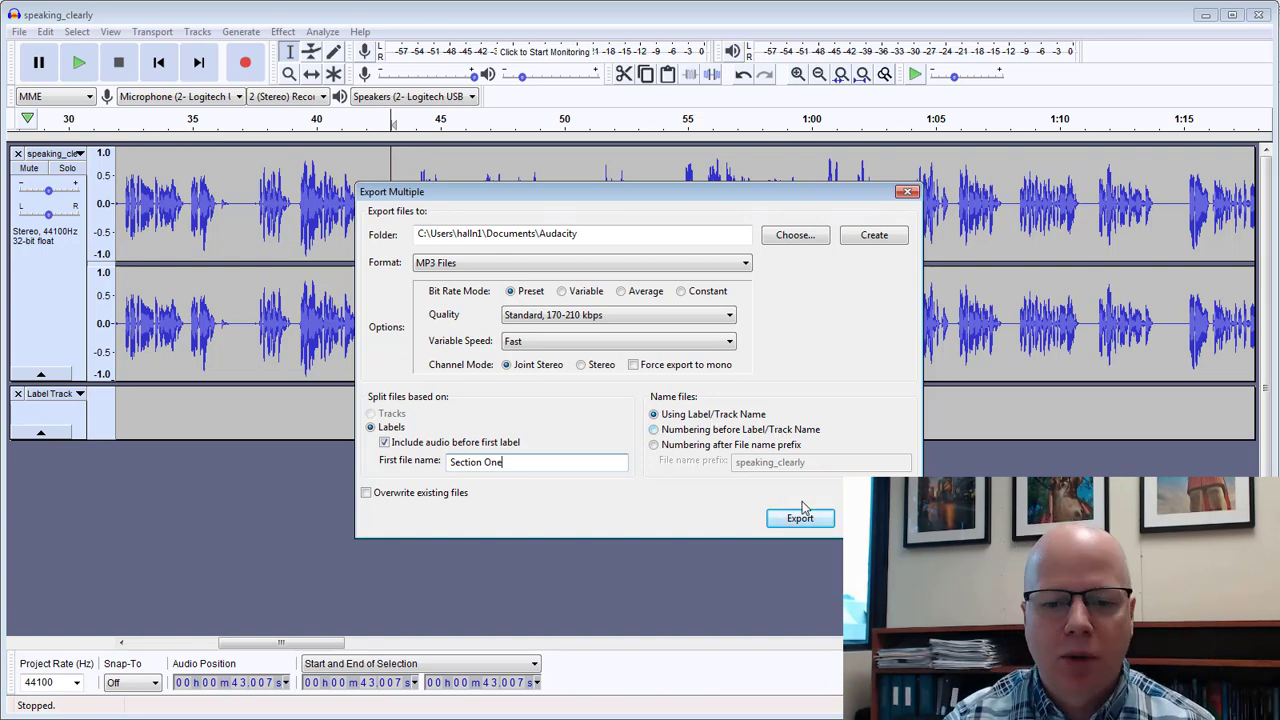
left_click(800, 518)
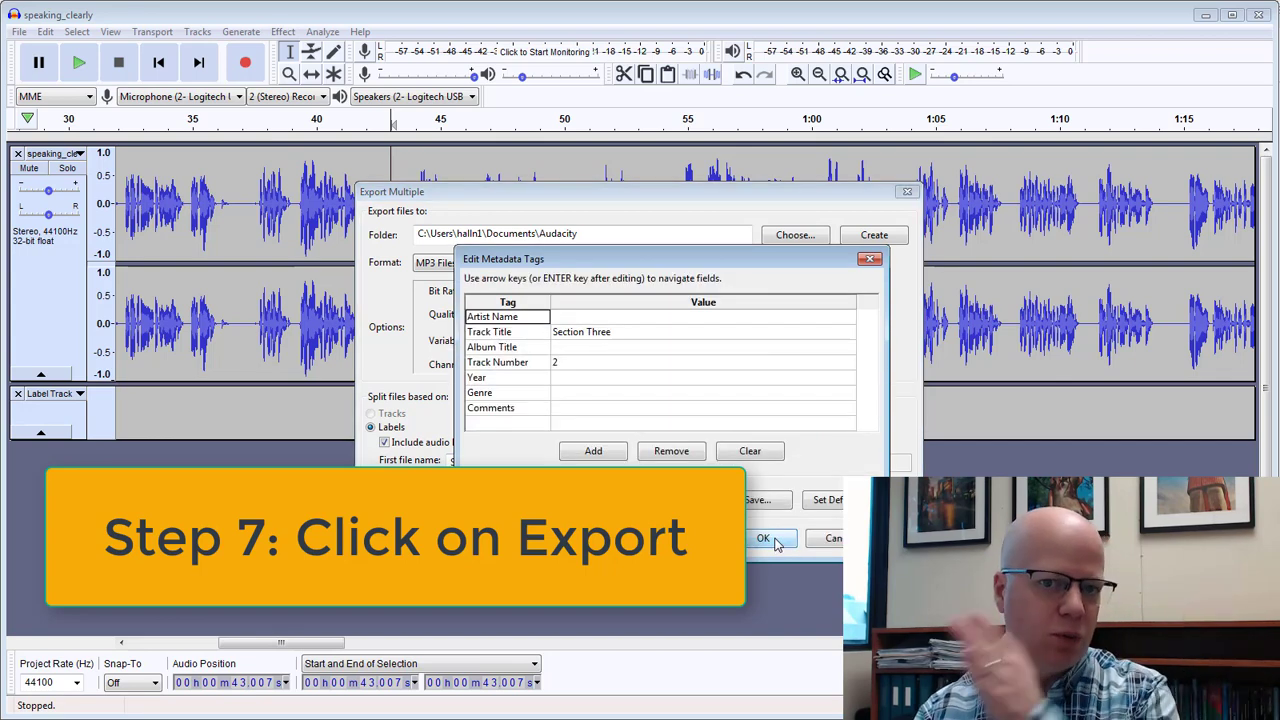
- Confirm the metadata tags and dismiss the export success message
left_click(763, 538)
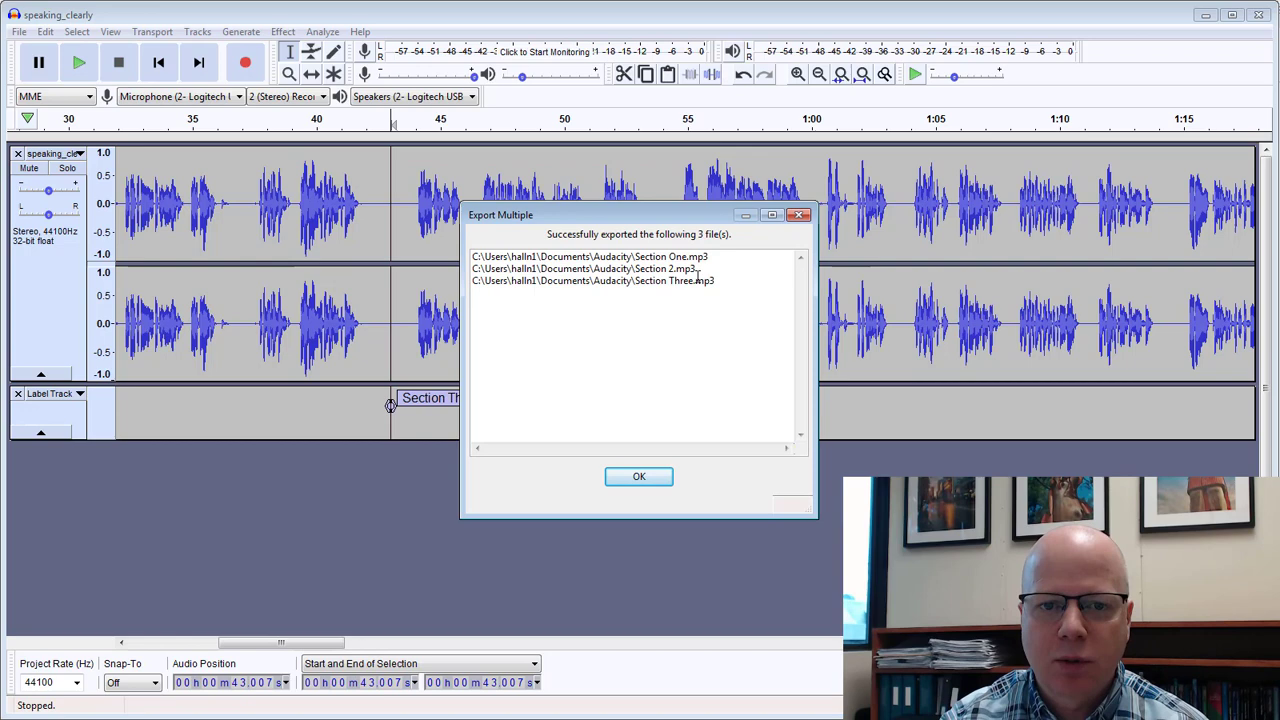
mouse_move(750, 333)
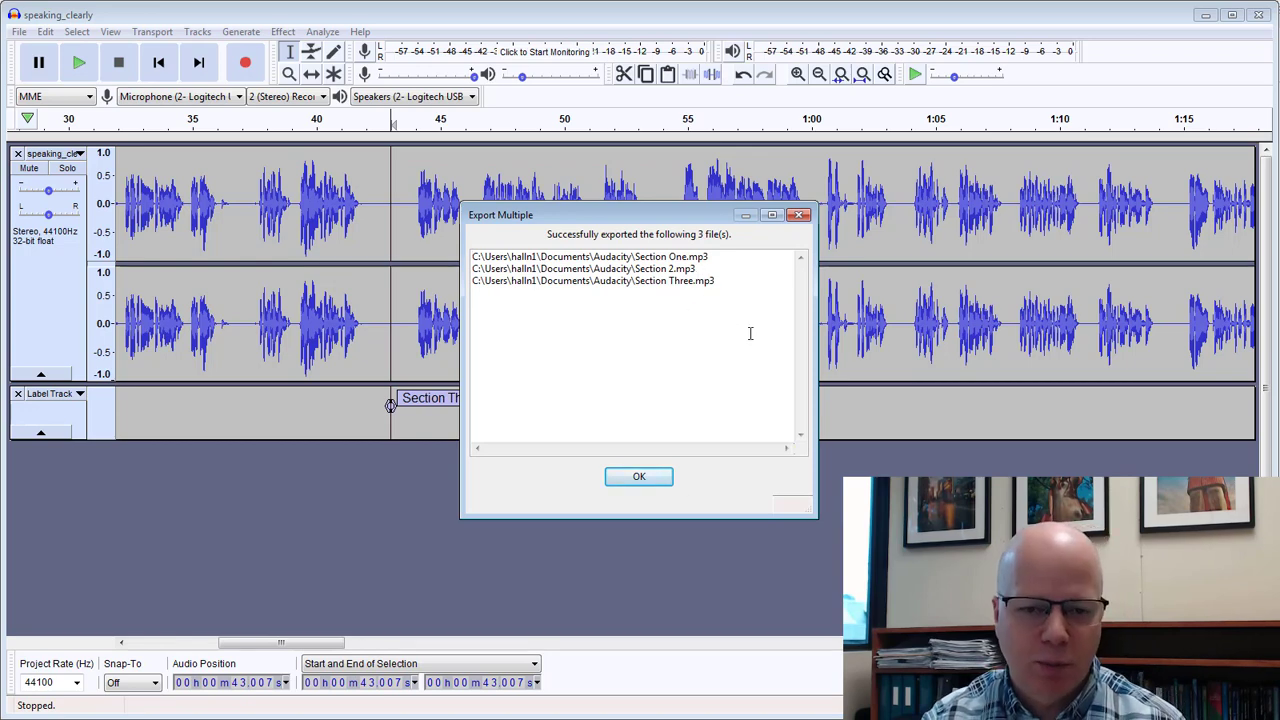
left_click(639, 476)
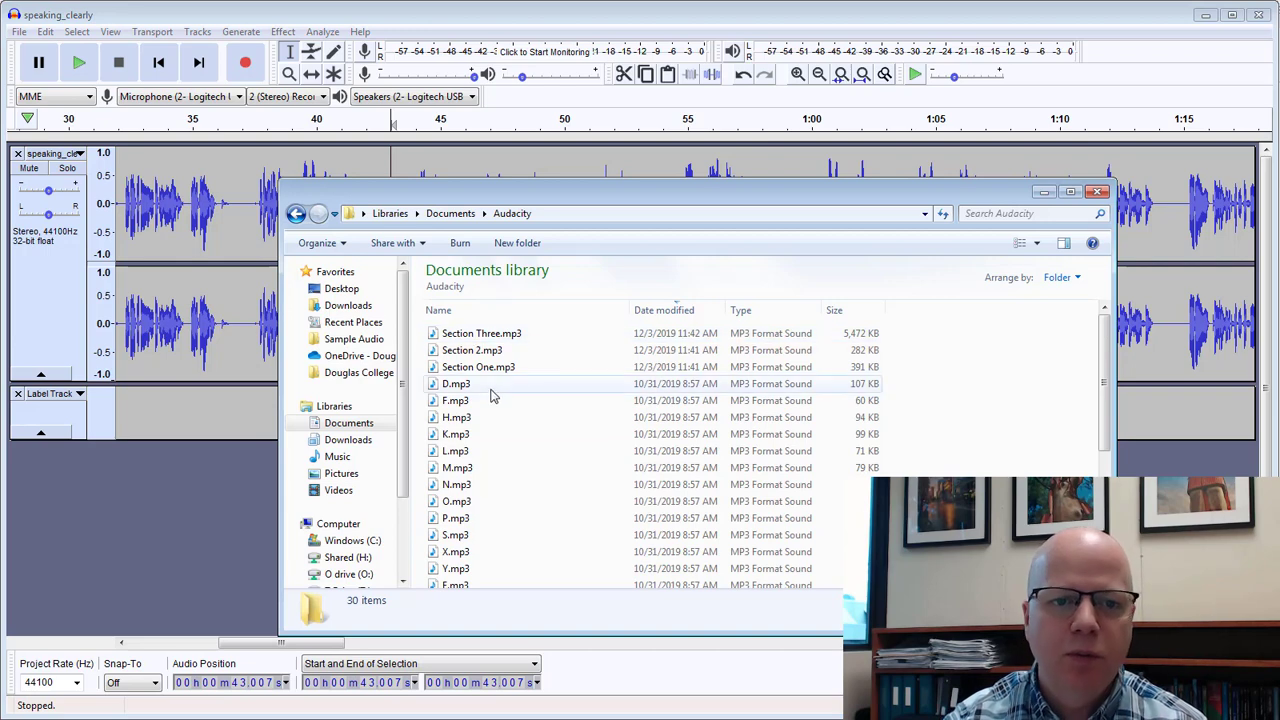
mouse_move(471, 350)
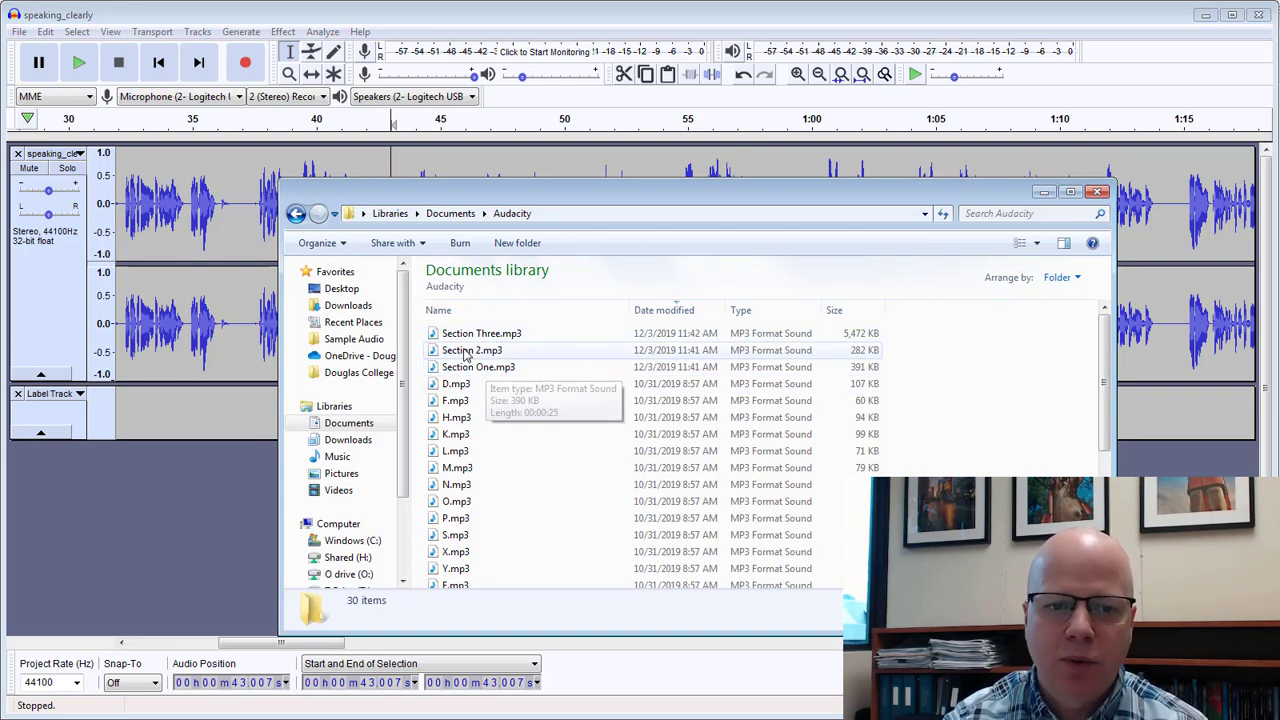
mouse_move(710, 460)
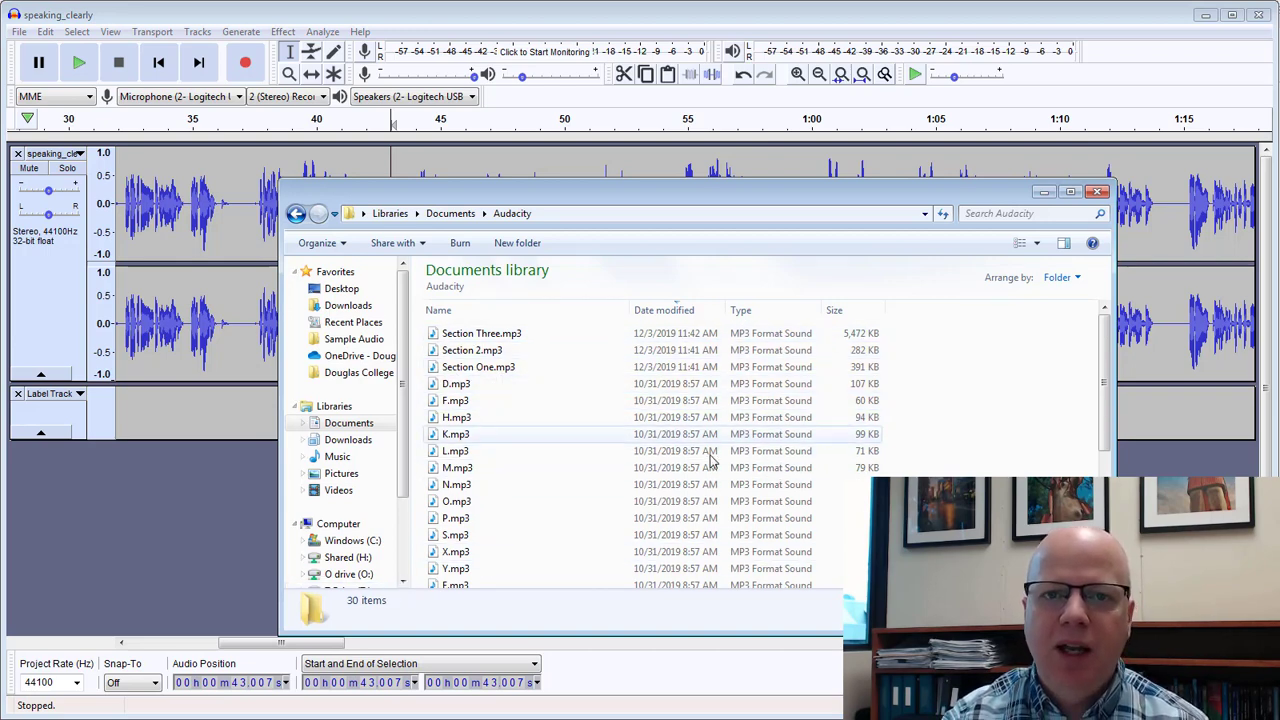